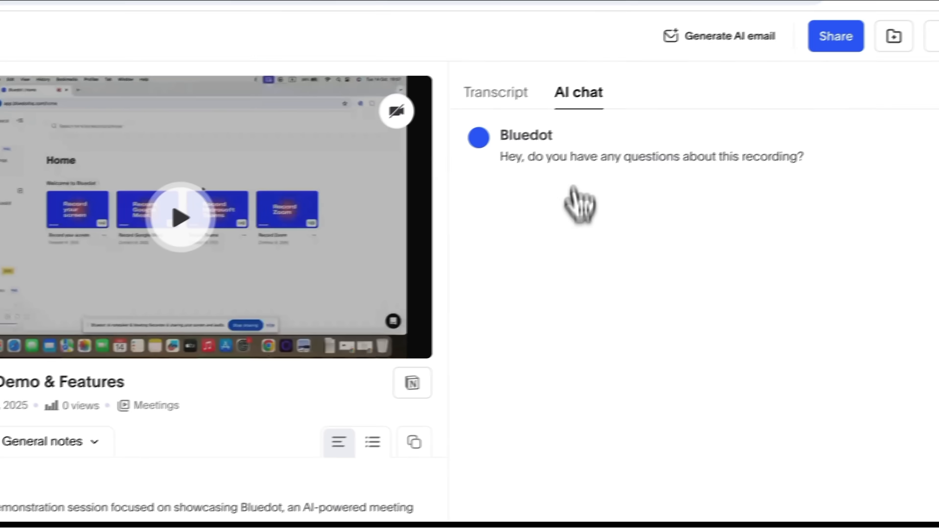
# Step: Send the AI chat question about which platforms Bluedot works with and share the entire screen
pyautogui.write('What platforms does Bluedot work with according to the recording?')
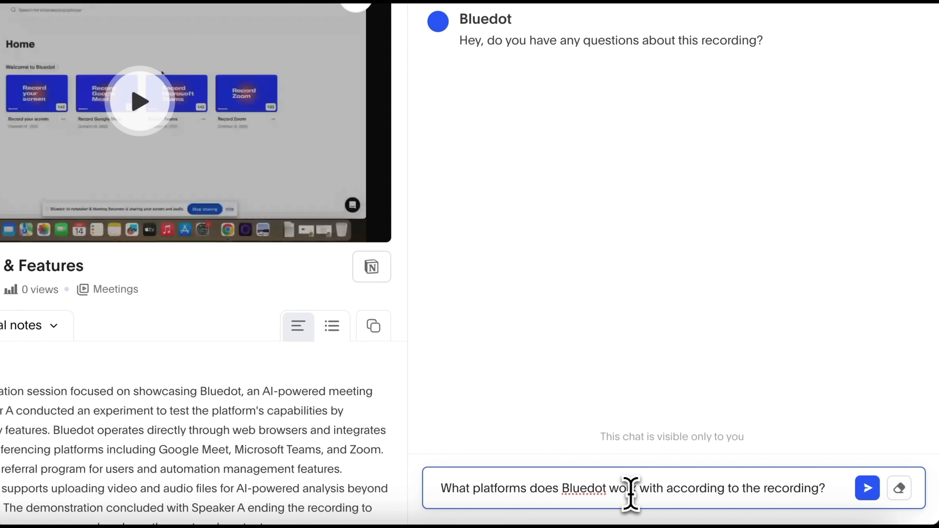
pyautogui.click(866, 488)
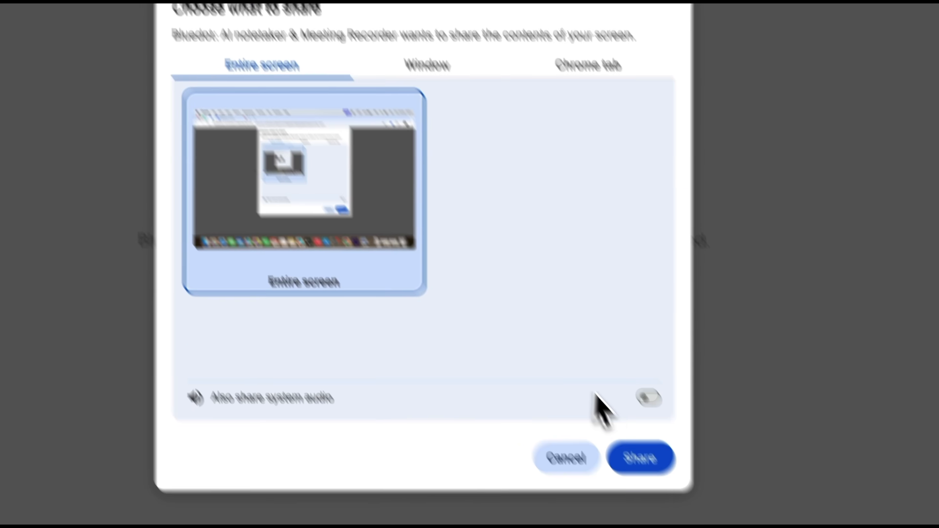
pyautogui.click(640, 458)
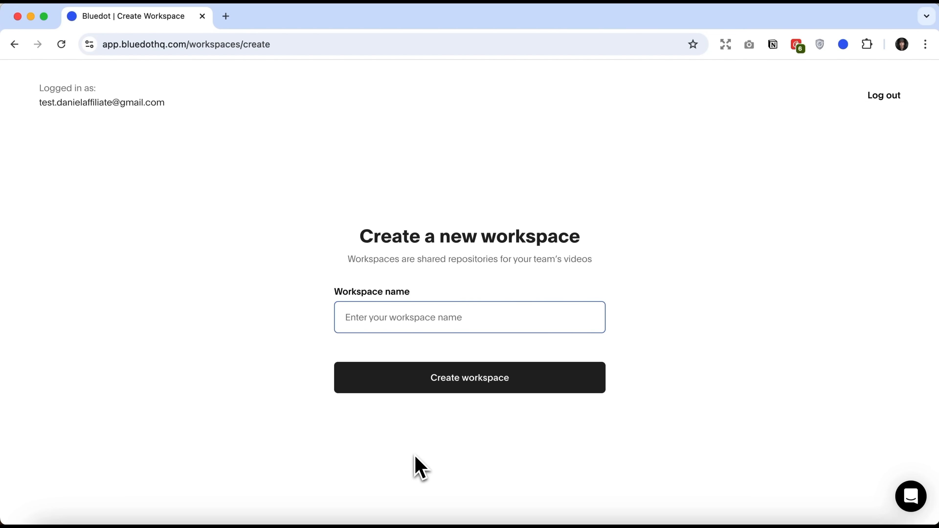
# Step: Create a new workspace named 'Daniel Workspace'
pyautogui.click(469, 316)
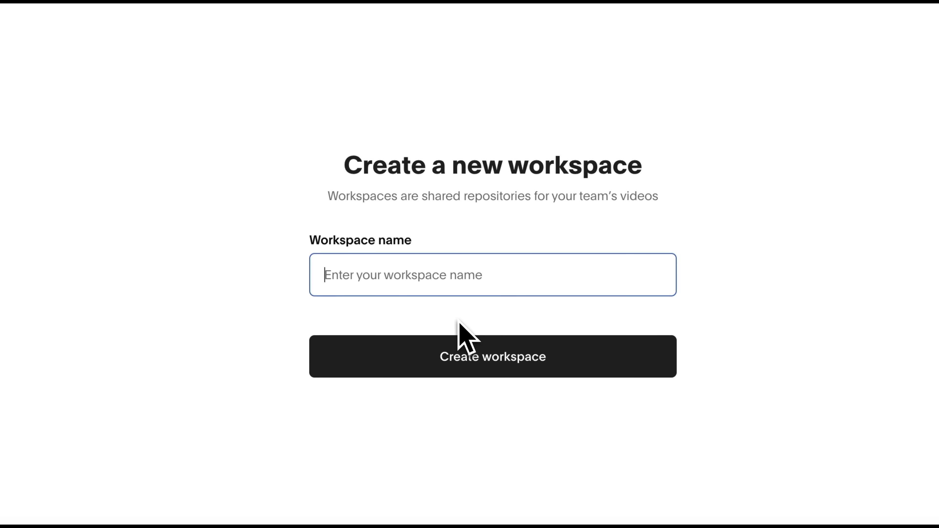
pyautogui.write('Daniel Workspace')
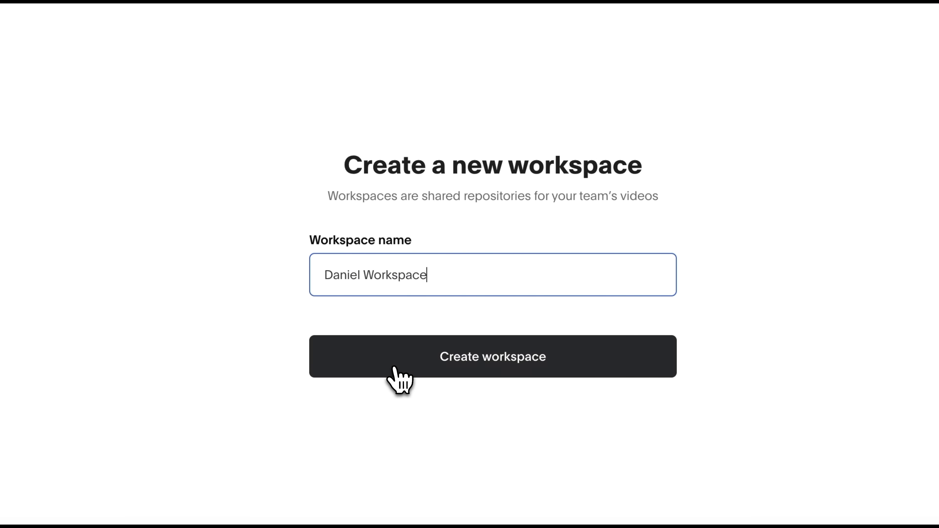
pyautogui.click(491, 356)
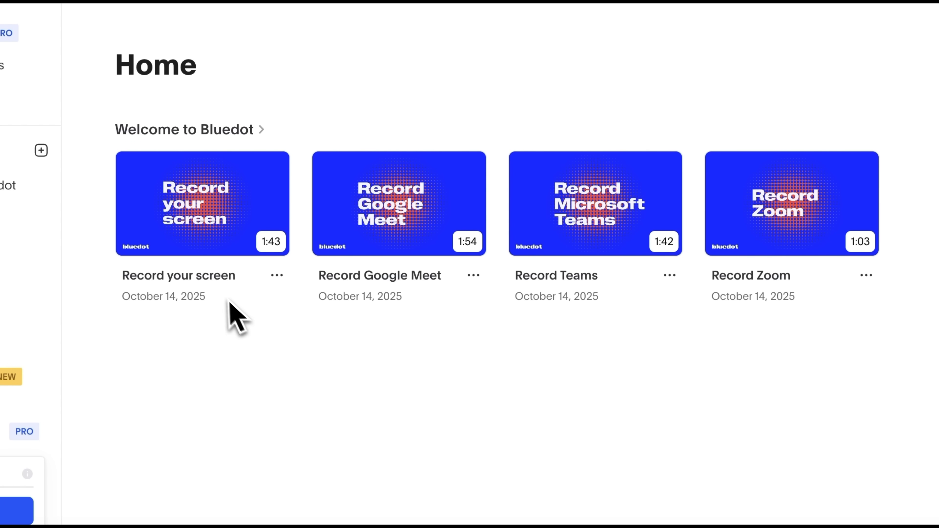
pyautogui.moveTo(226, 302)
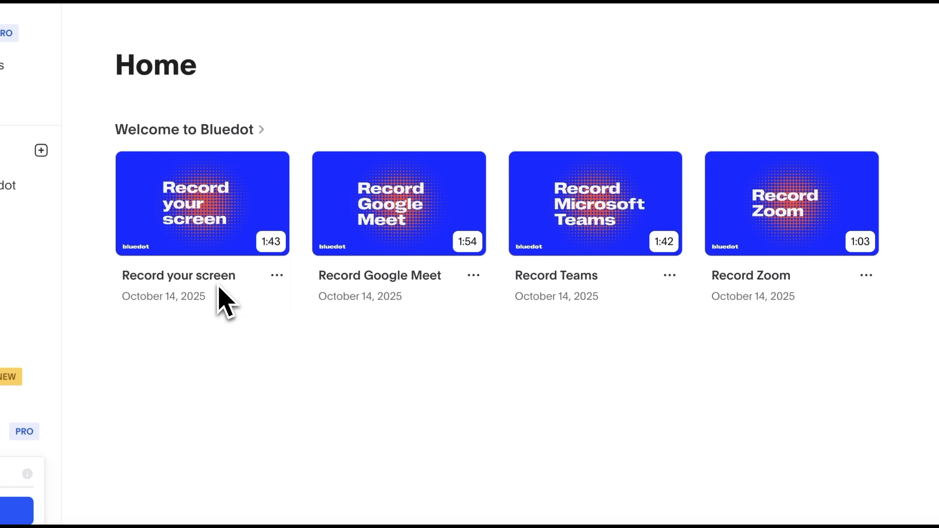
pyautogui.moveTo(371, 302)
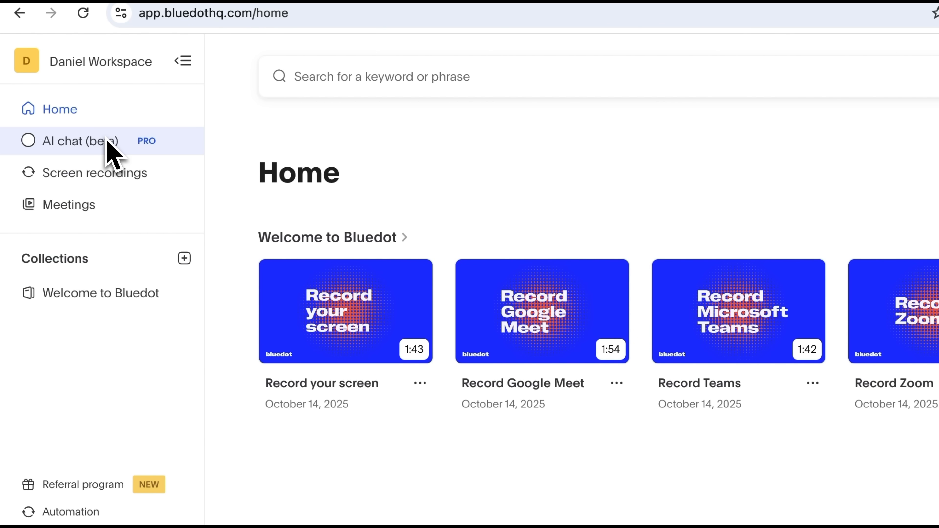
pyautogui.moveTo(120, 222)
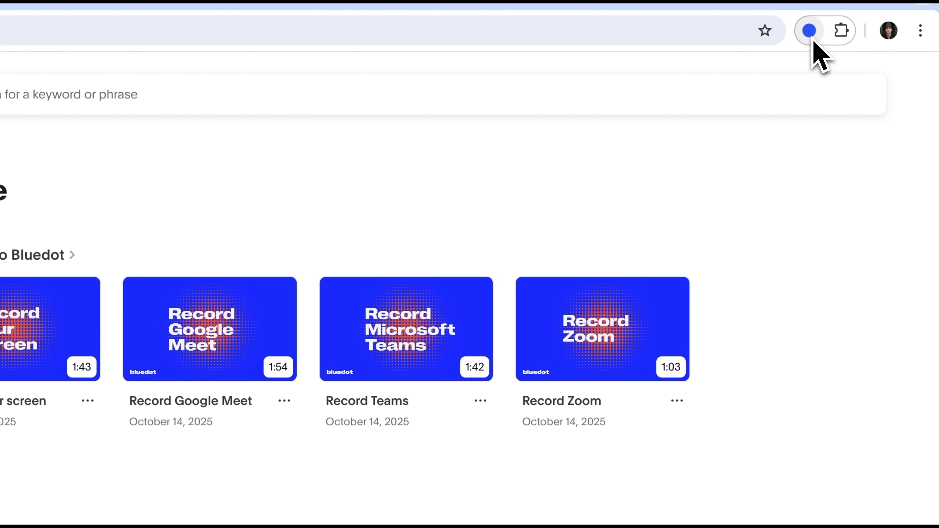
# Step: Start a Bluedot recording from the extension, sharing the entire screen
pyautogui.click(808, 30)
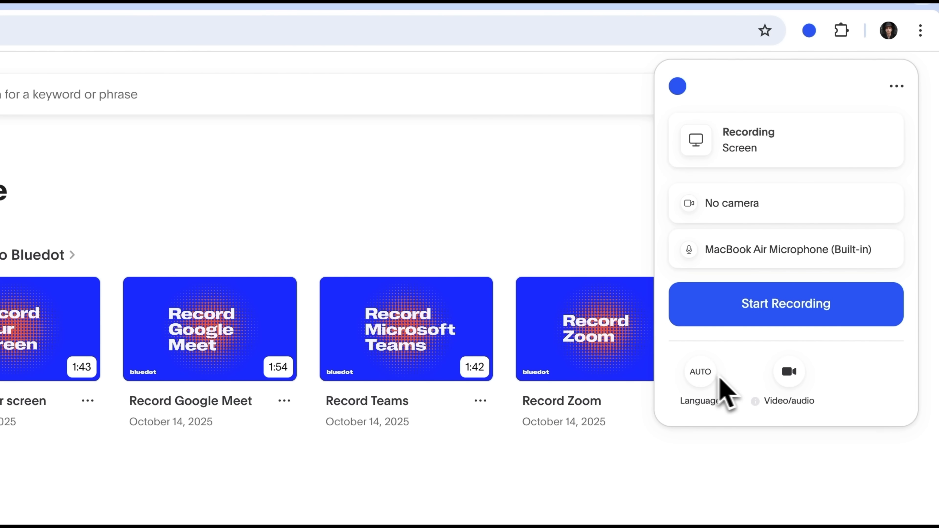
pyautogui.moveTo(790, 323)
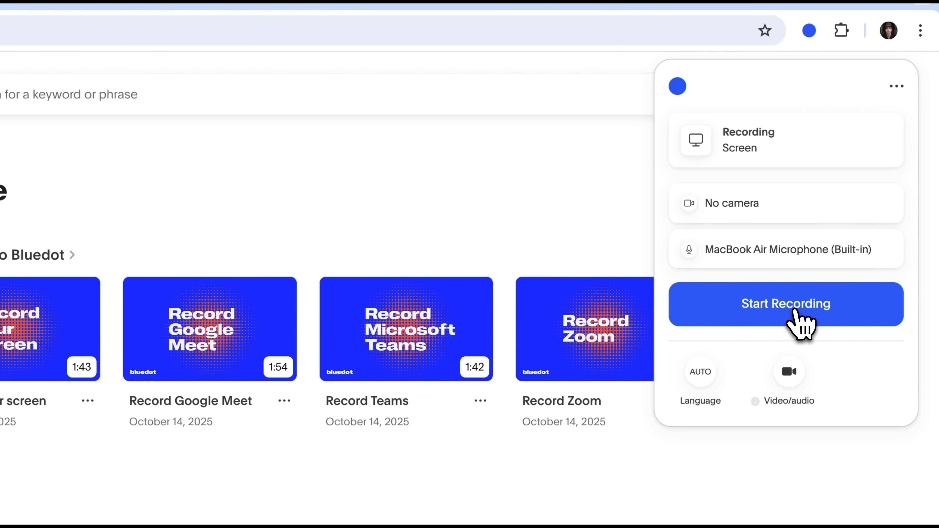
pyautogui.click(785, 305)
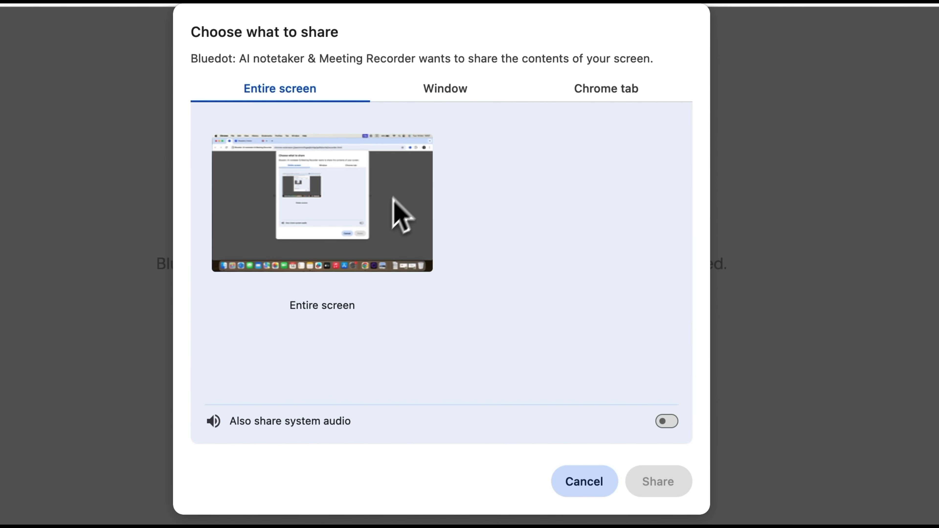
pyautogui.moveTo(617, 114)
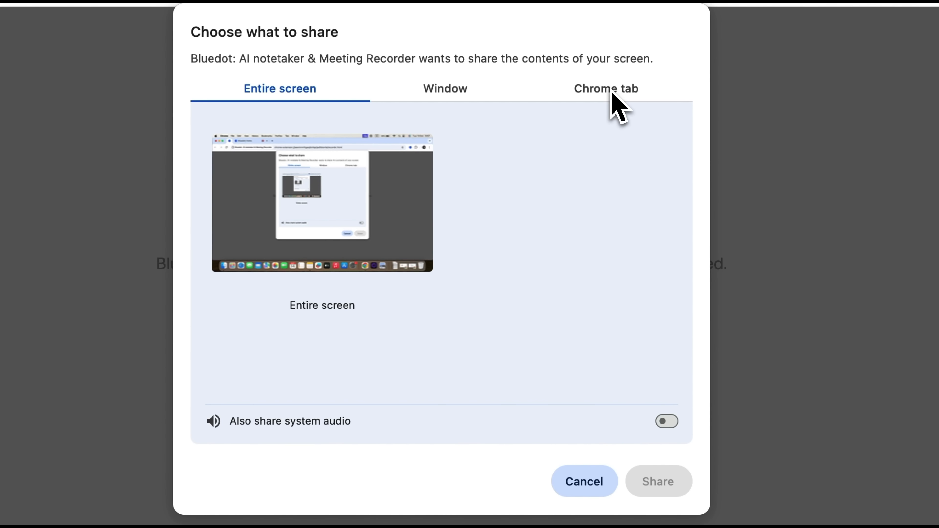
pyautogui.moveTo(560, 258)
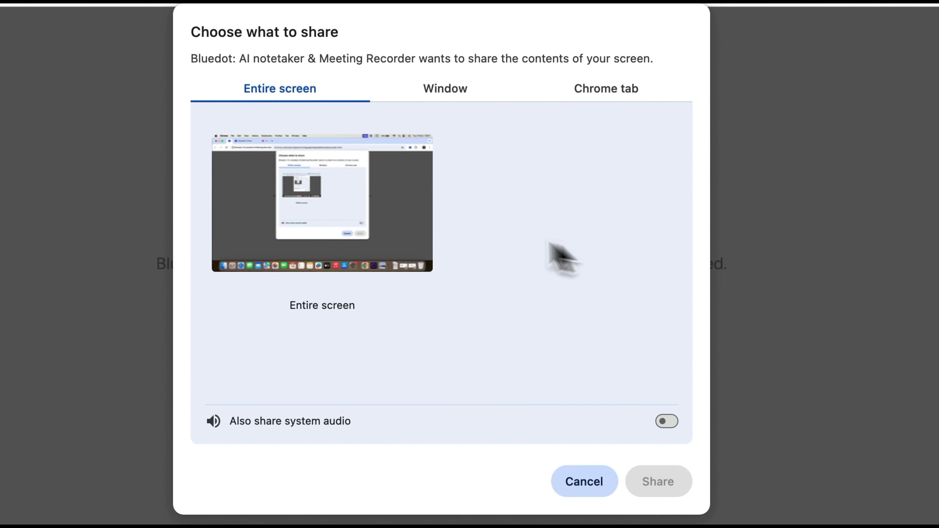
pyautogui.click(322, 202)
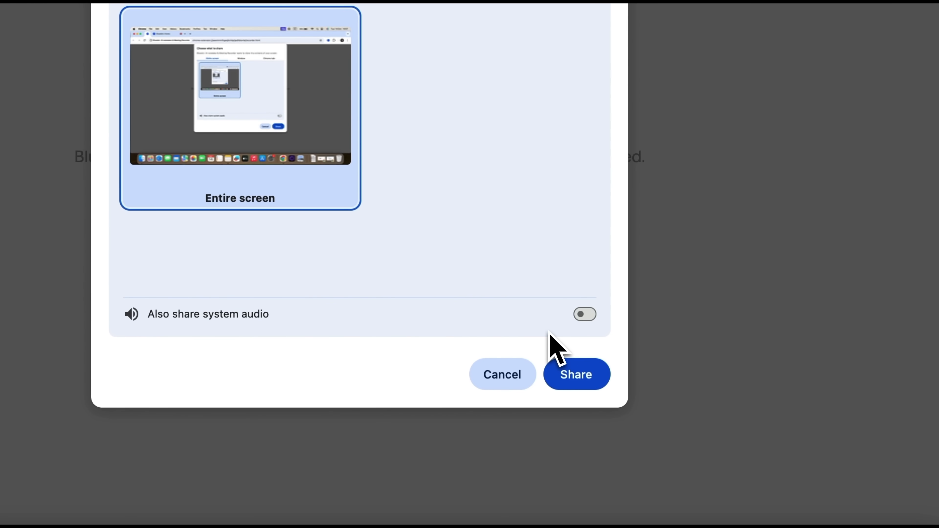
pyautogui.click(575, 374)
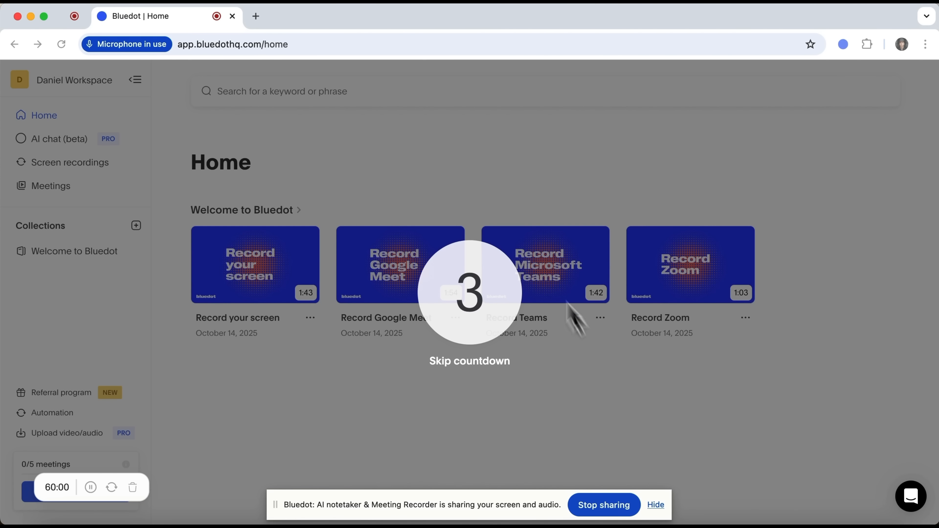
pyautogui.moveTo(520, 232)
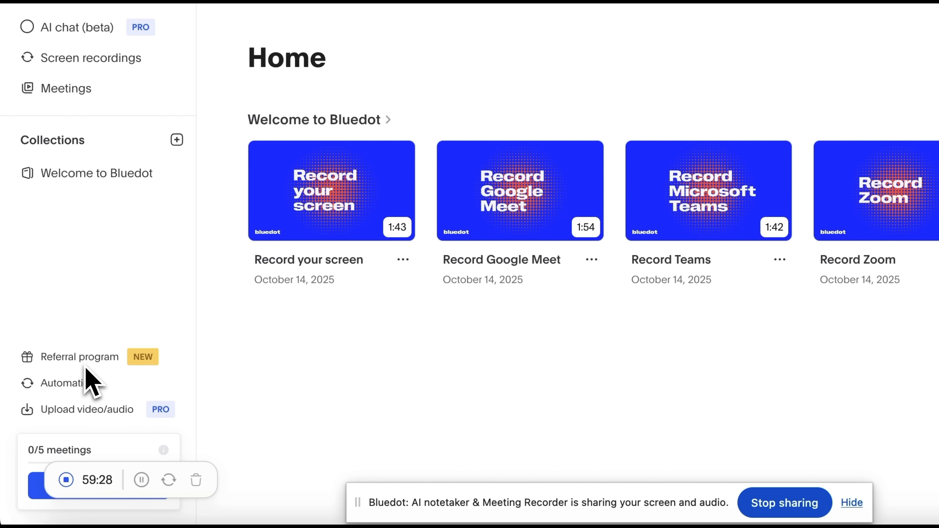
pyautogui.moveTo(89, 395)
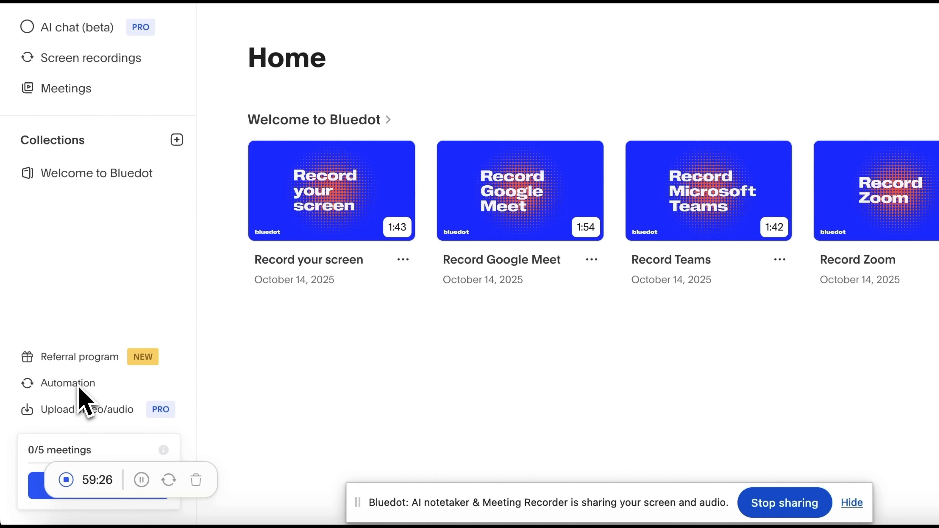
pyautogui.moveTo(77, 407)
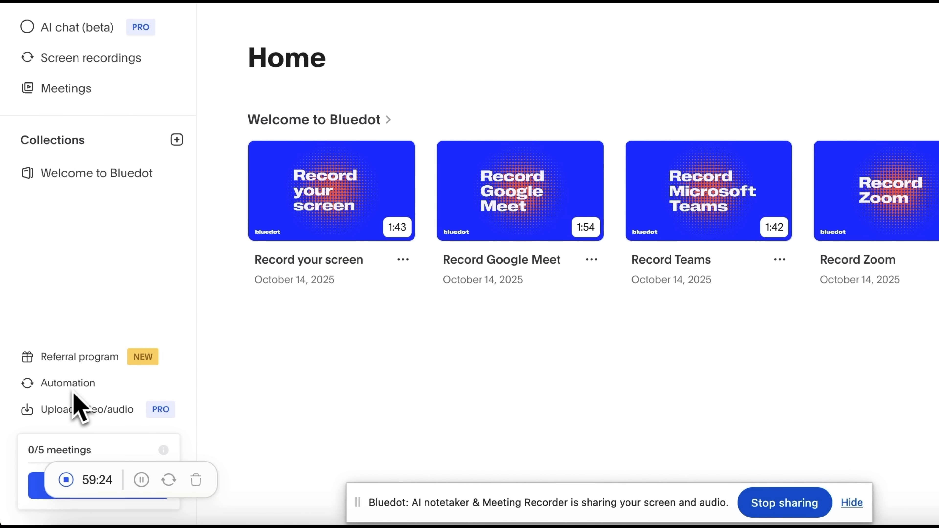
pyautogui.moveTo(71, 431)
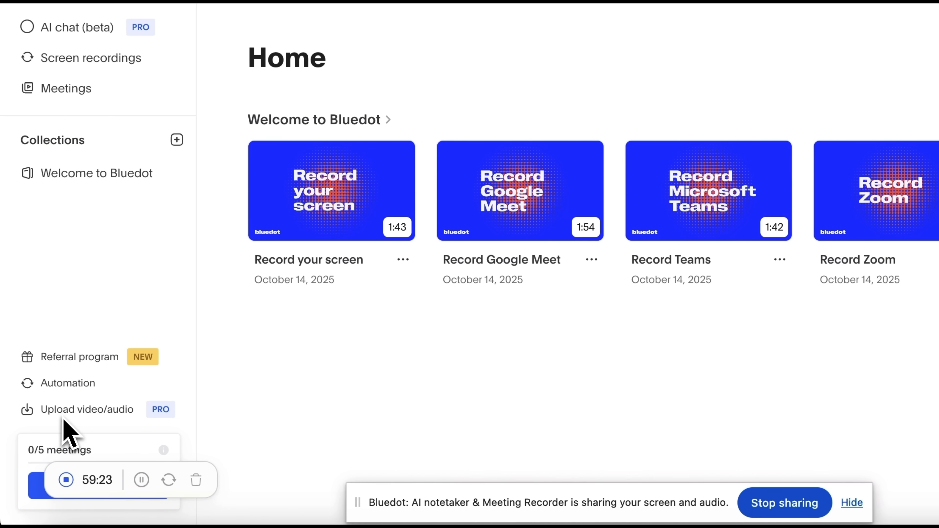
pyautogui.moveTo(75, 425)
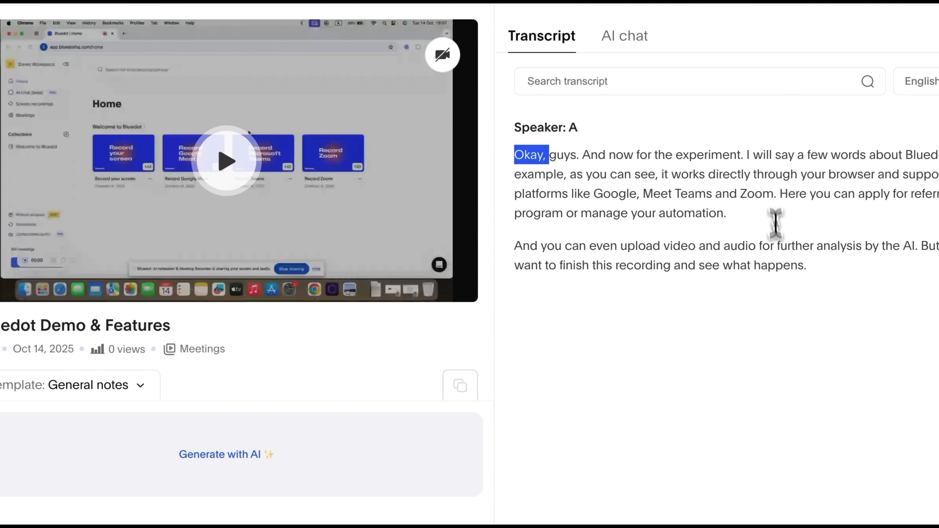
pyautogui.moveTo(781, 248)
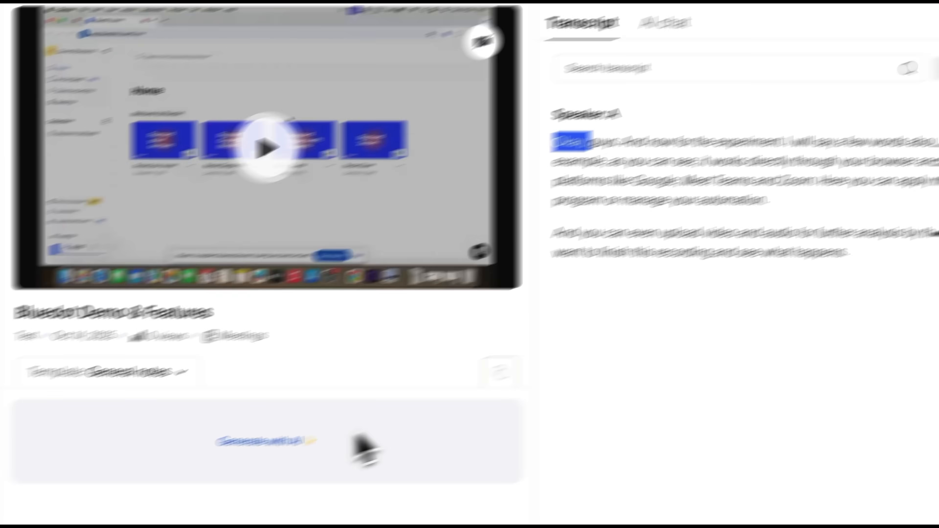
# Step: Generate the AI summary, then enter 'What platforms does Bluedot work with according to the recording?' in AI chat
pyautogui.click(252, 325)
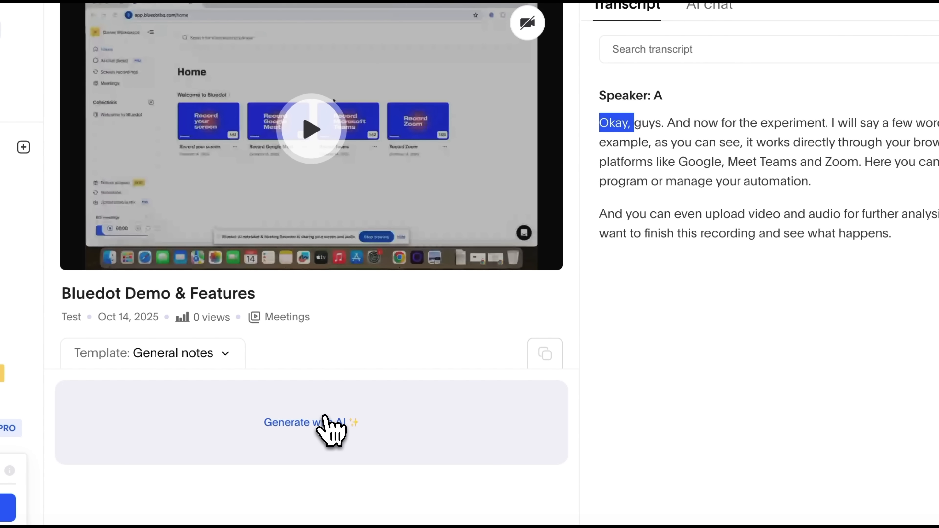
pyautogui.click(312, 422)
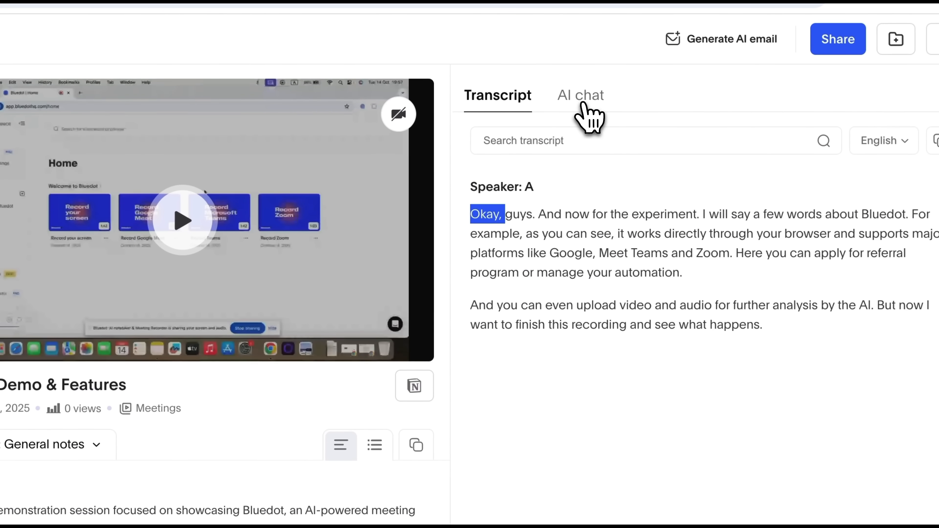
pyautogui.click(579, 95)
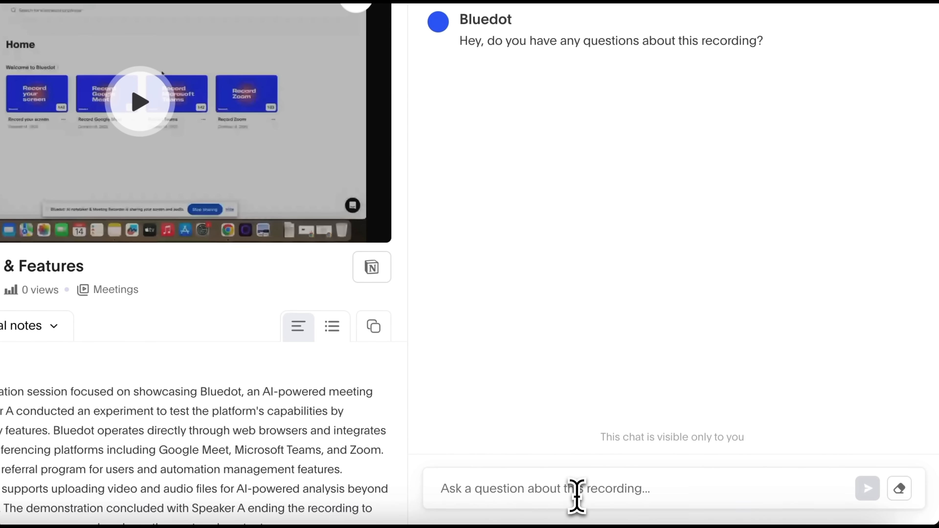
pyautogui.write('What platforms does Bluedot work with according to the recording?')
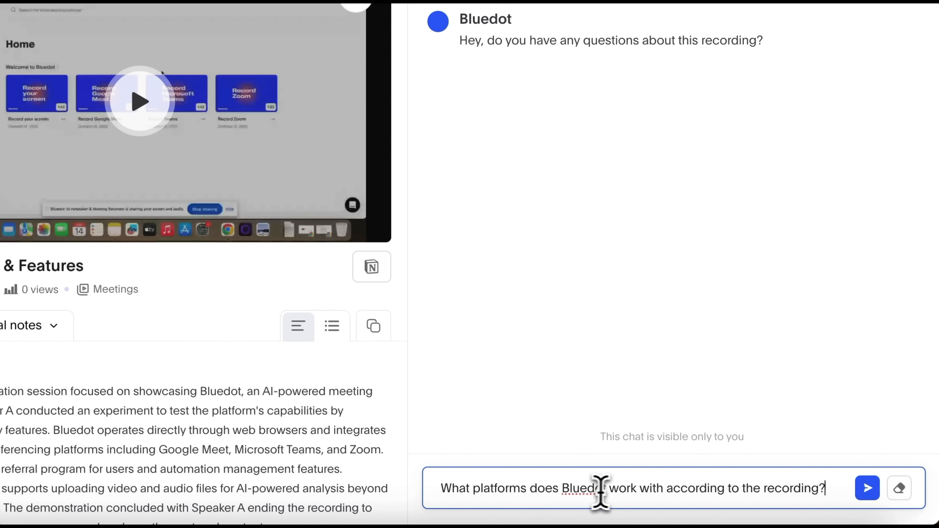